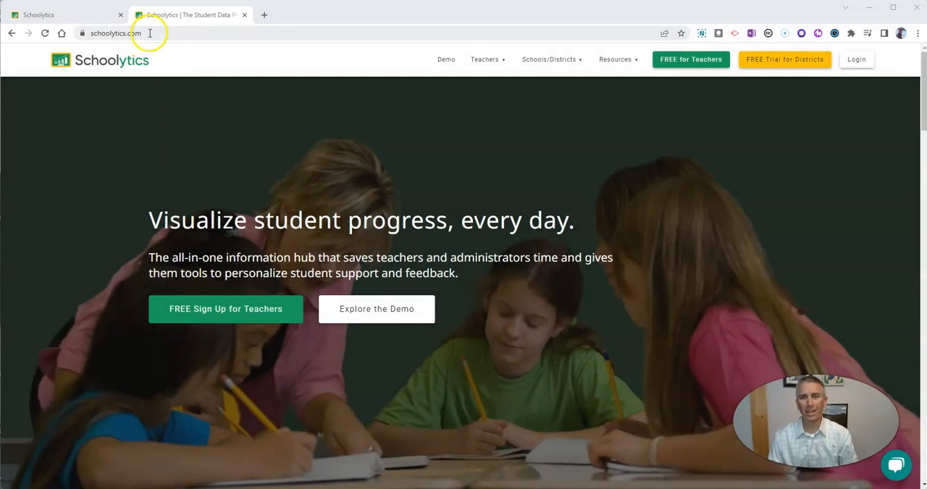
mouse_move(175, 116)
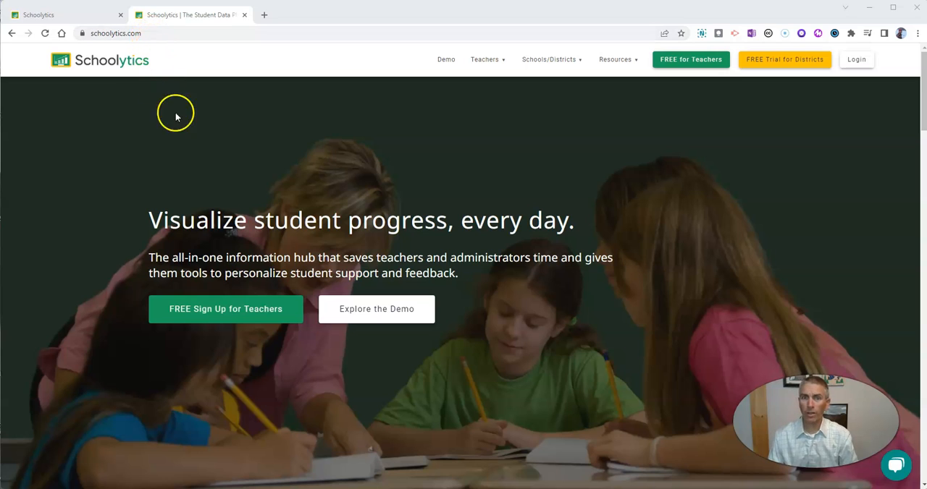
mouse_move(475, 330)
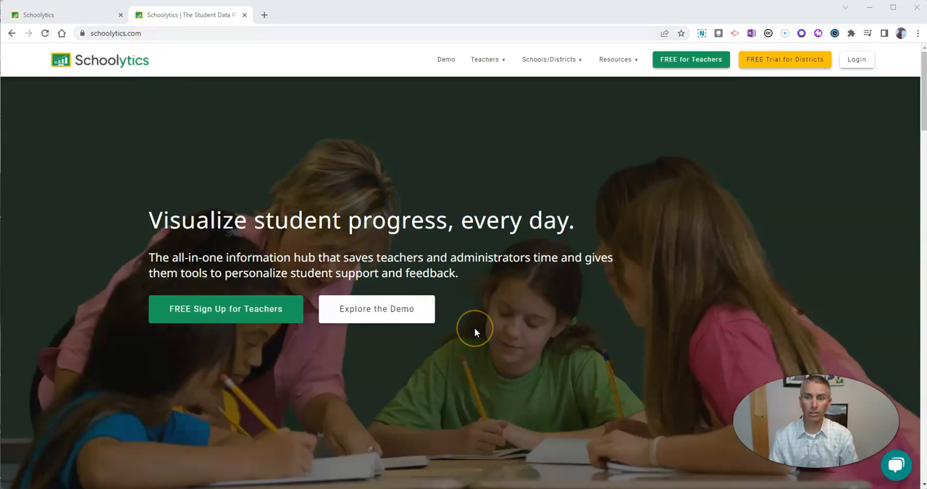
mouse_move(425, 330)
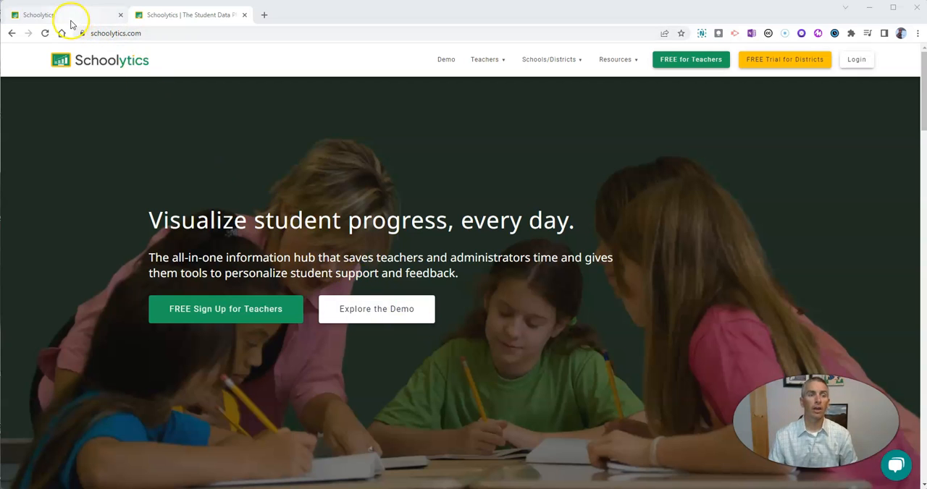
Switch to the Schoolytics teacher dashboard showing 50% graded, 20% completion and 29% on time
left_click(58, 14)
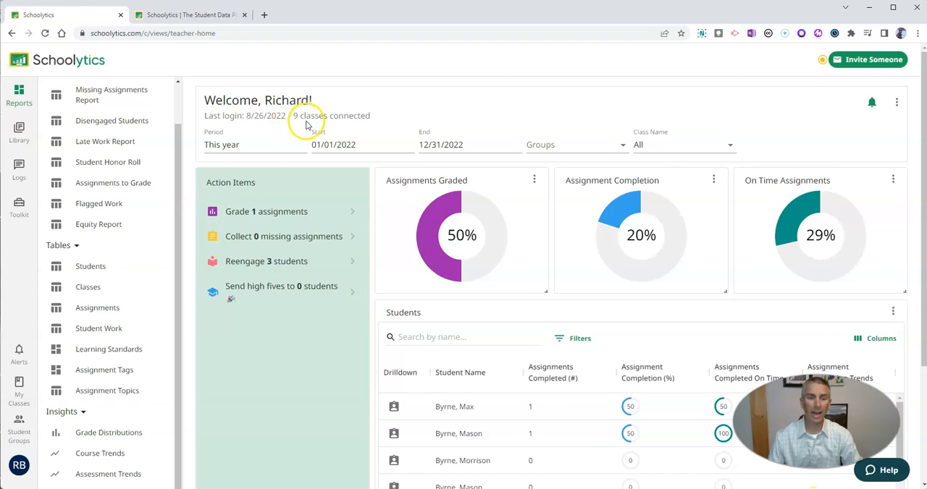
mouse_move(309, 119)
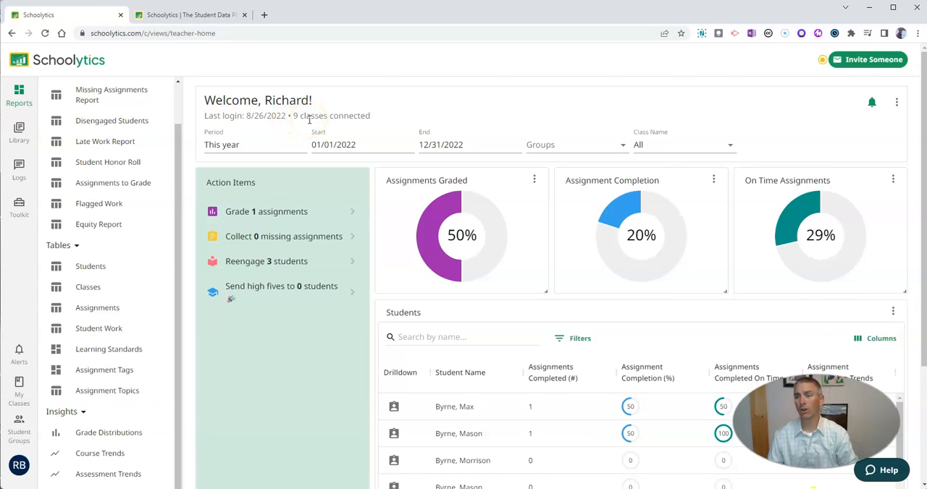
mouse_move(333, 258)
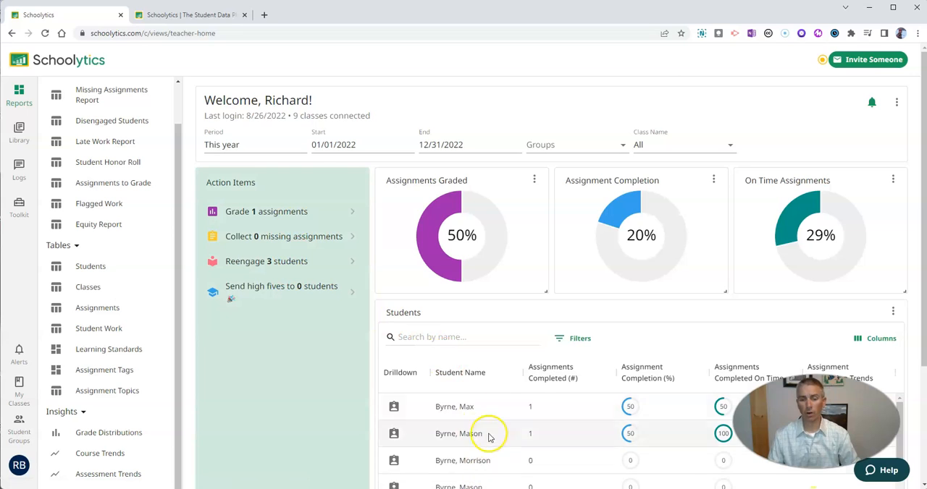
mouse_move(495, 461)
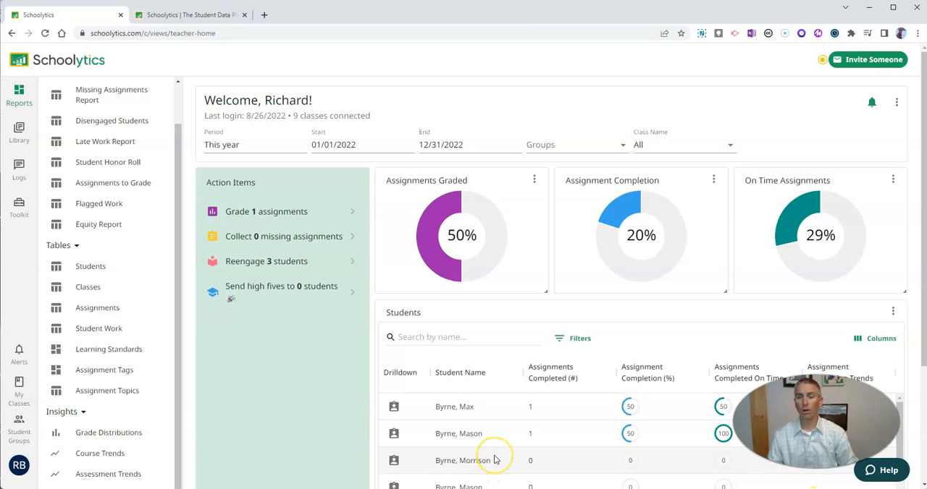
mouse_move(452, 250)
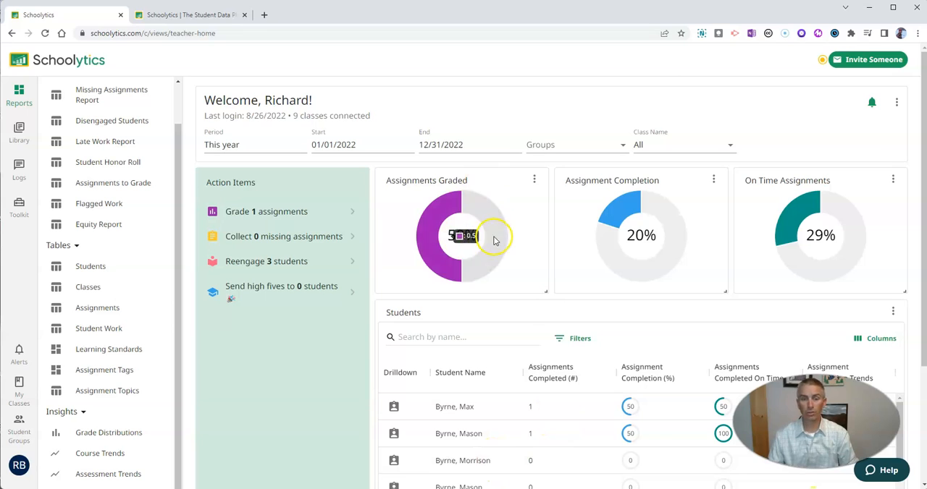
mouse_move(640, 235)
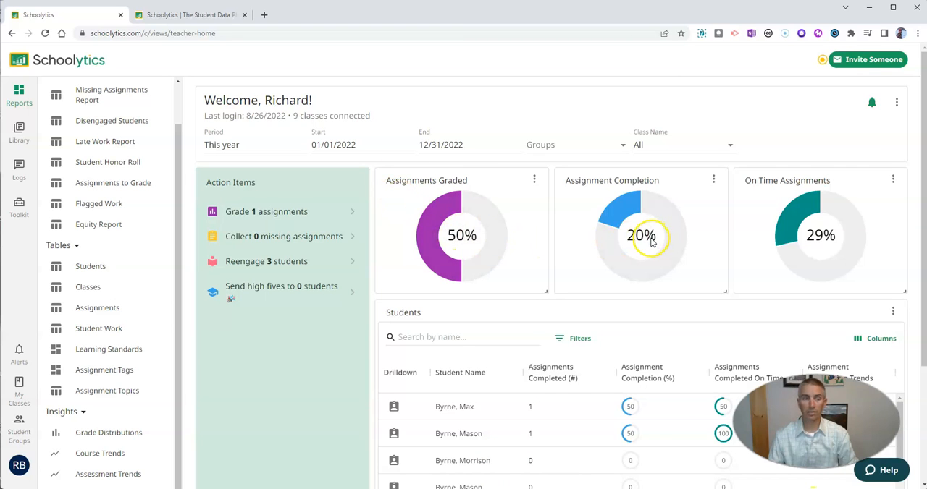
mouse_move(319, 437)
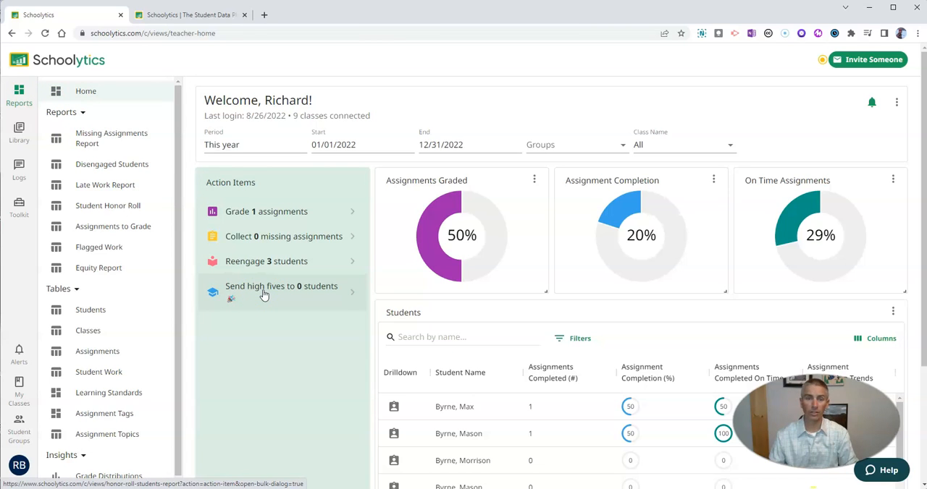
Start sending high fives from Action Items, bringing up Student Honor Roll with the email panel
left_click(281, 287)
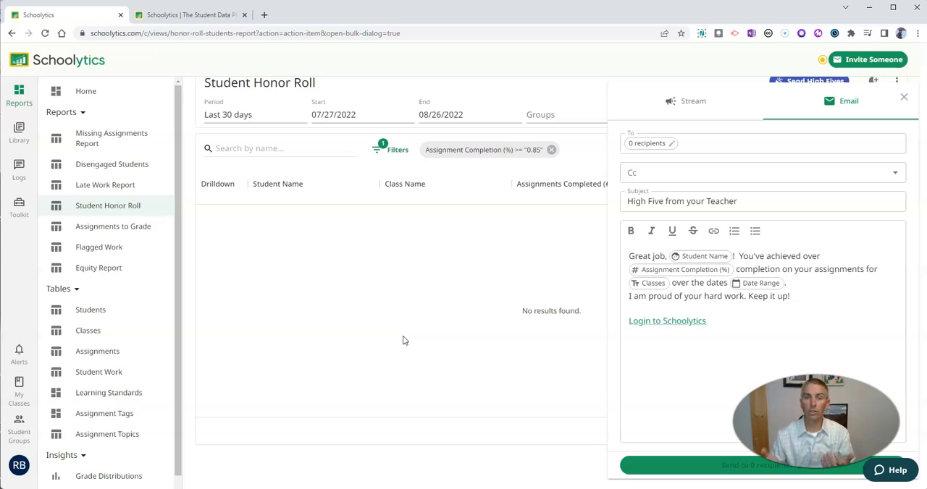
mouse_move(475, 325)
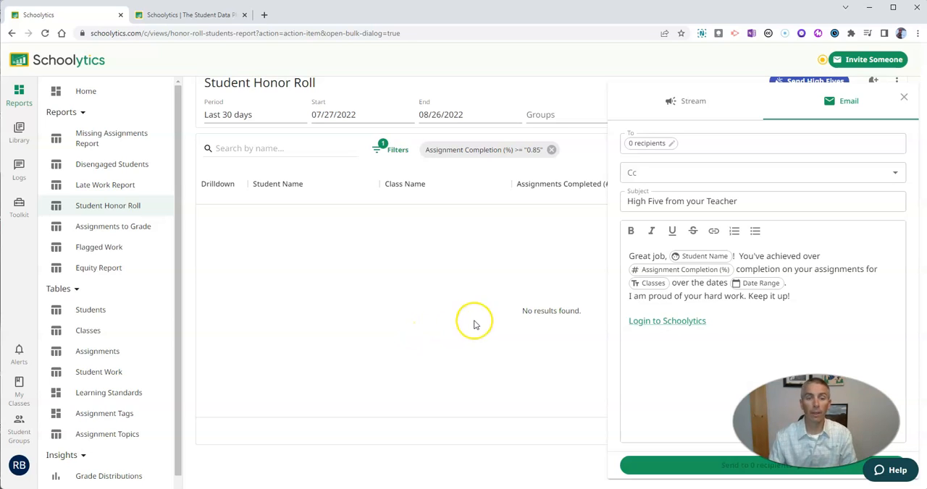
mouse_move(471, 154)
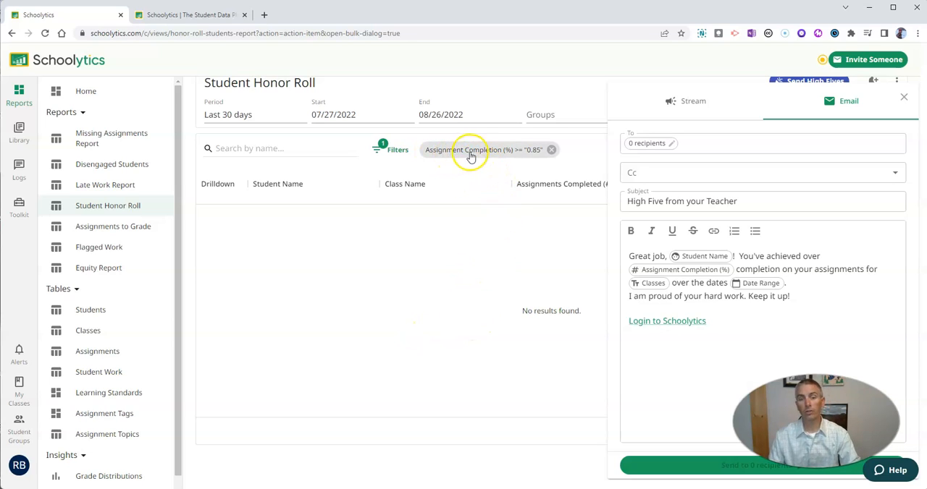
mouse_move(495, 153)
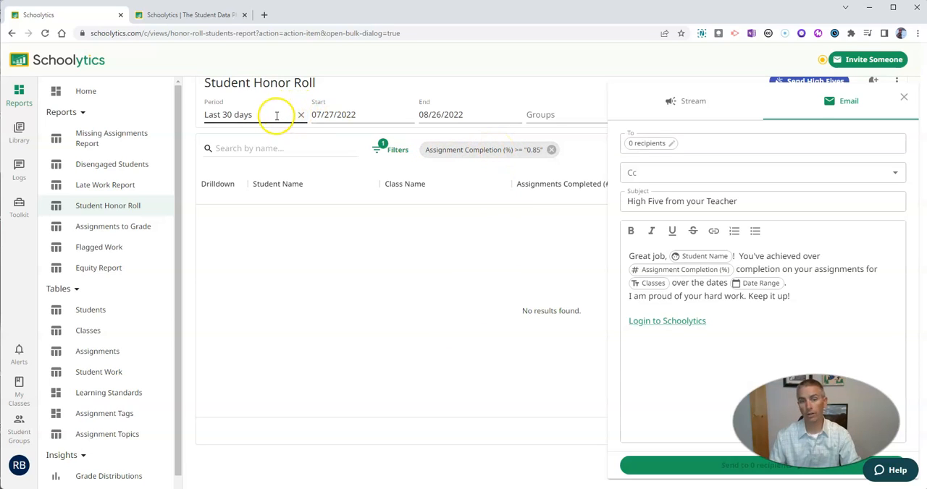
mouse_move(454, 156)
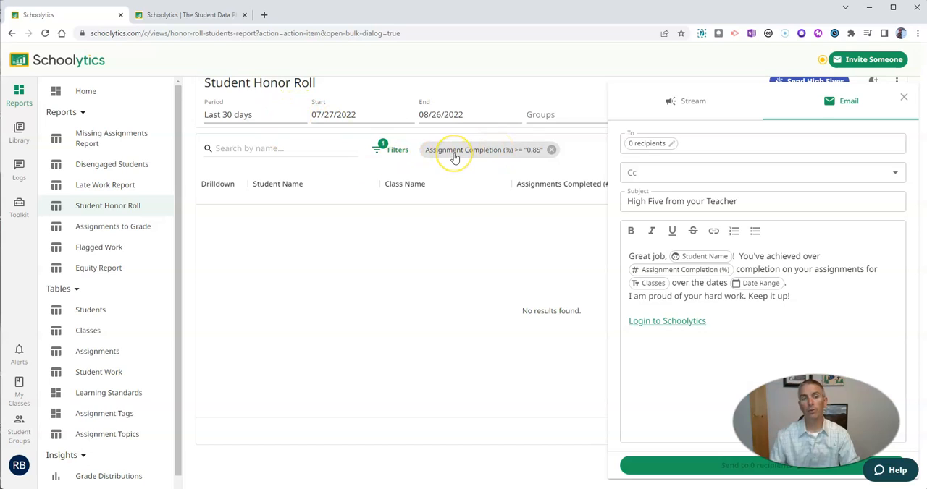
left_click(472, 150)
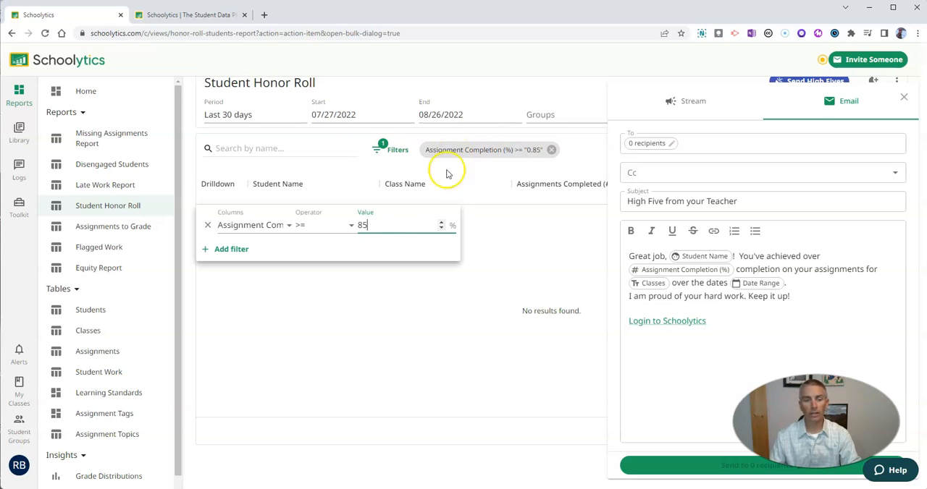
type("0")
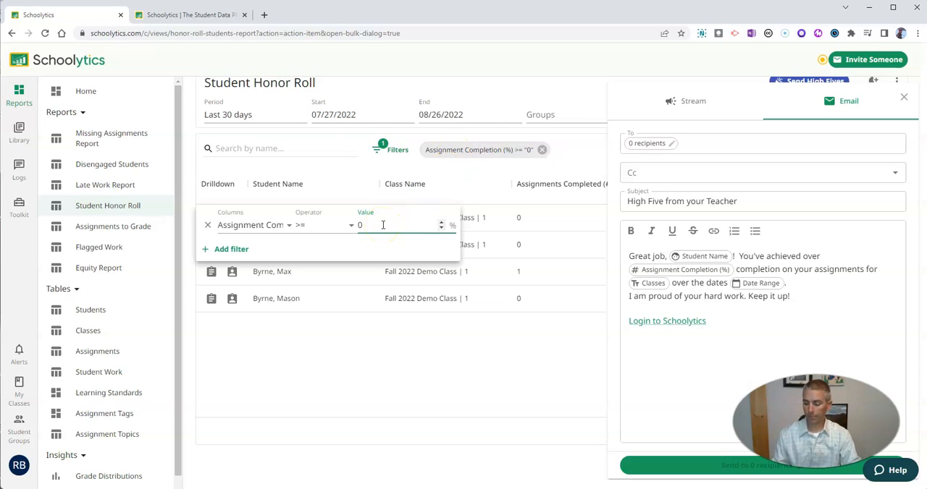
type("0.5")
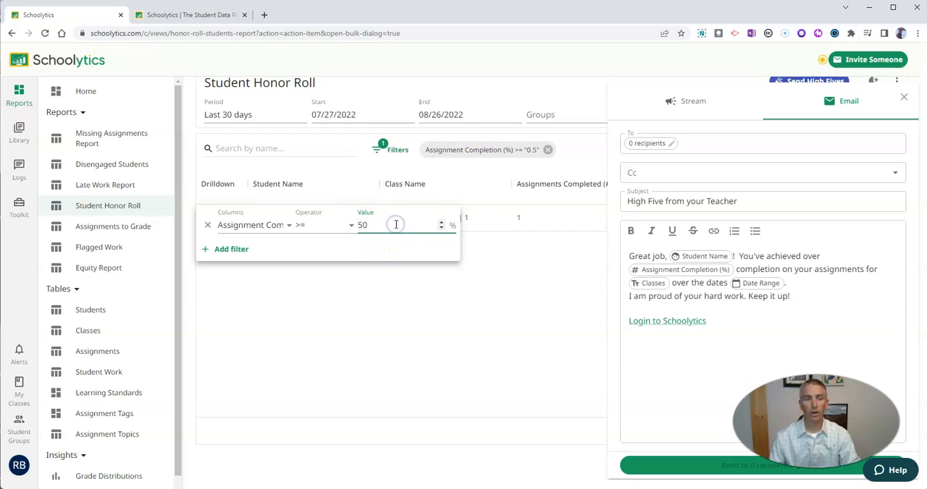
left_click(395, 224)
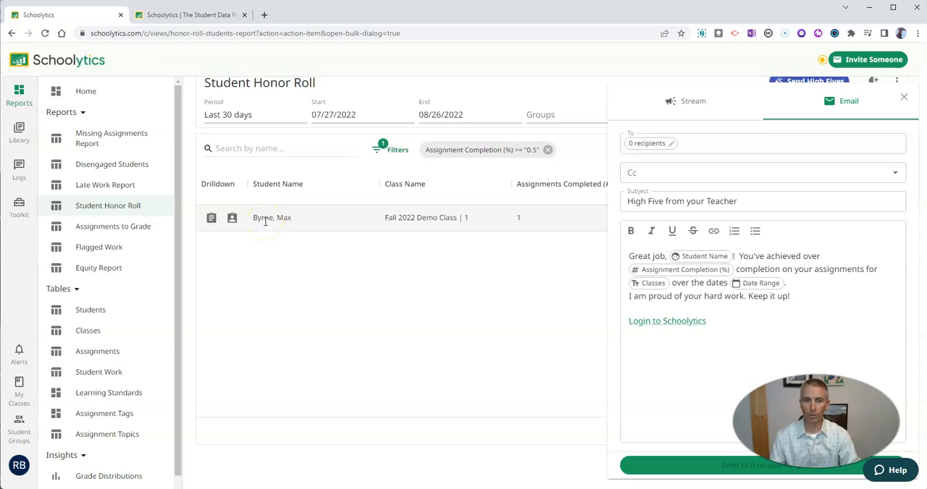
mouse_move(487, 151)
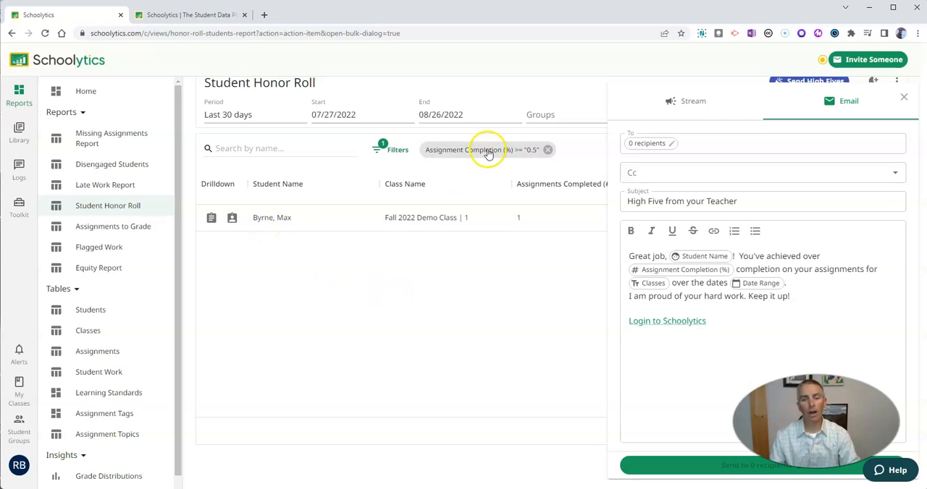
Review the Columns dropdown options and keep the filter on Assignment Completion (%) at 50
left_click(483, 151)
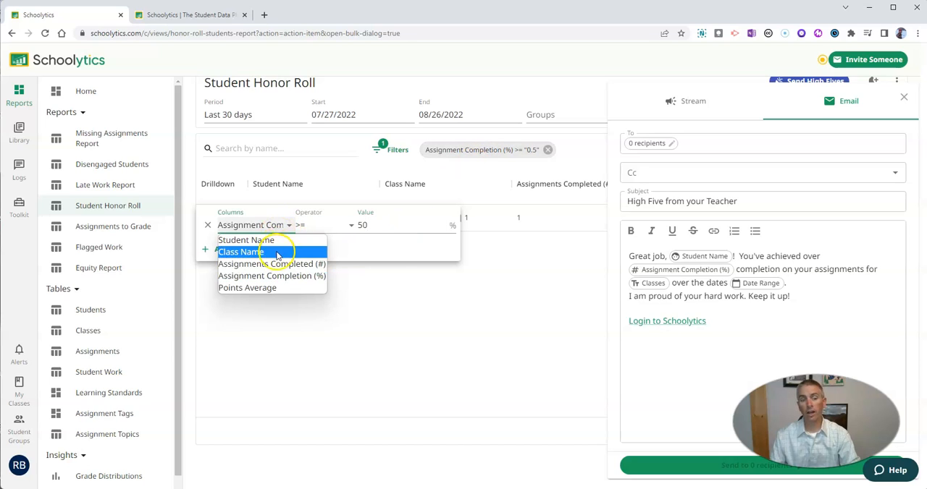
mouse_move(273, 264)
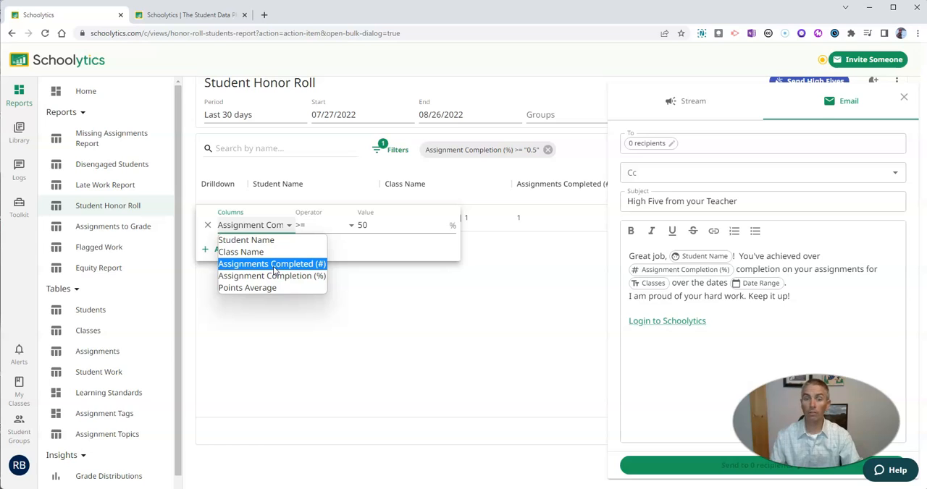
mouse_move(272, 277)
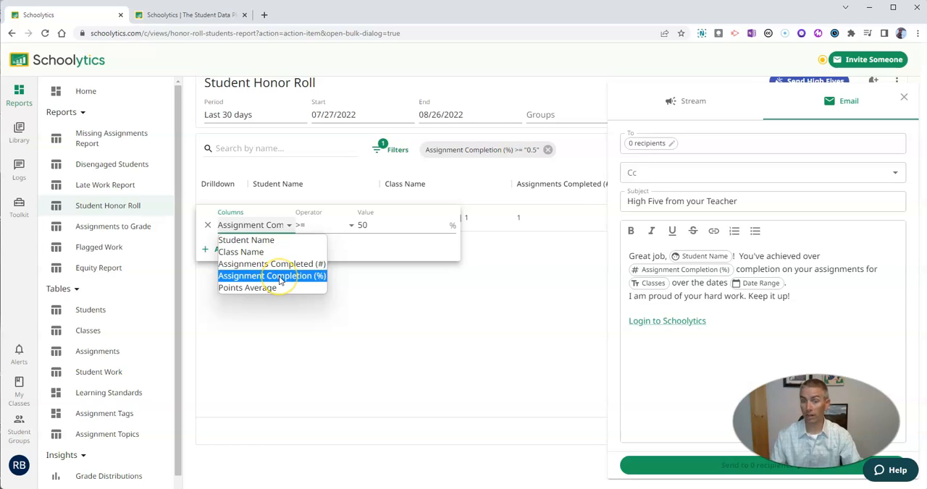
mouse_move(272, 287)
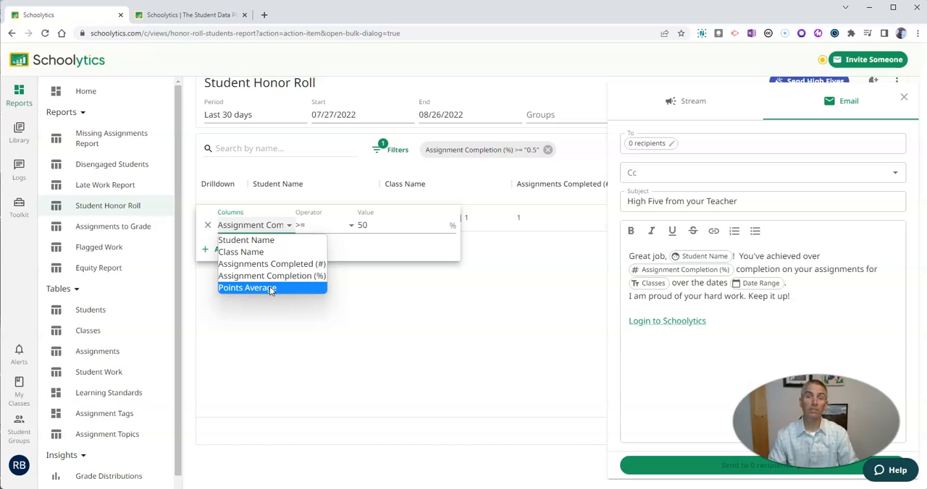
mouse_move(272, 277)
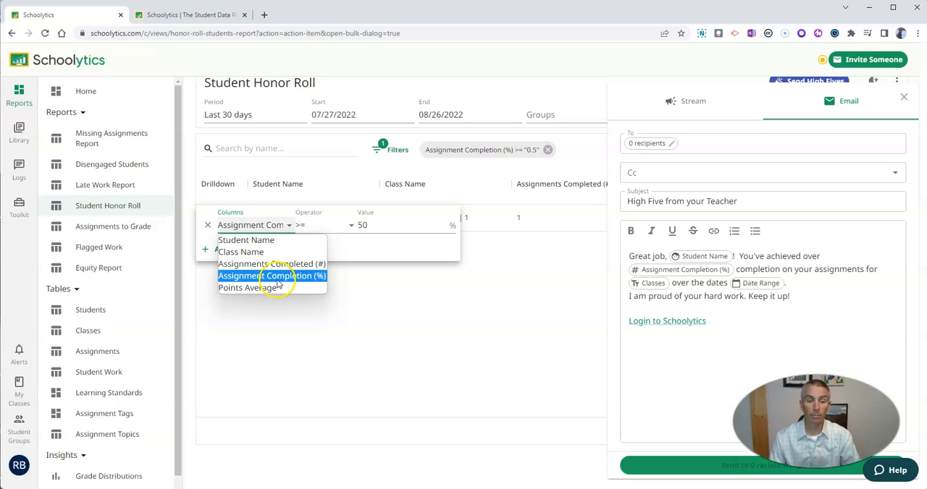
left_click(272, 275)
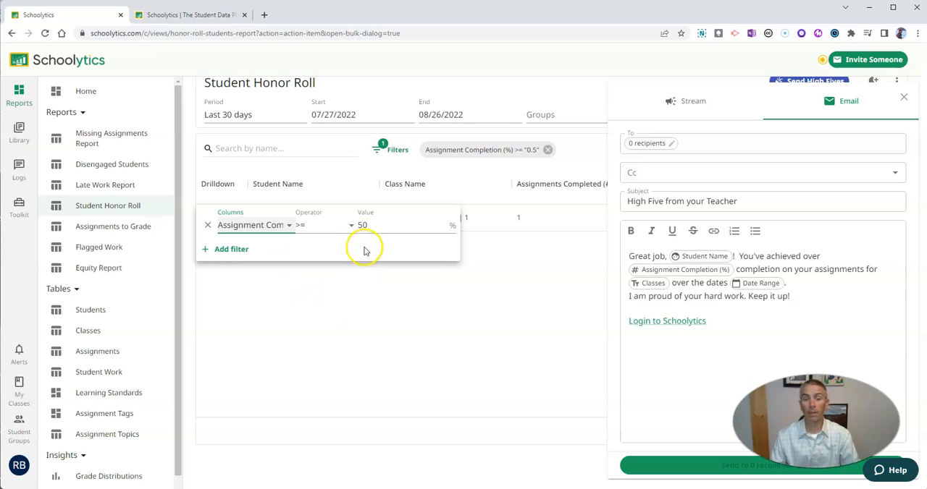
mouse_move(466, 310)
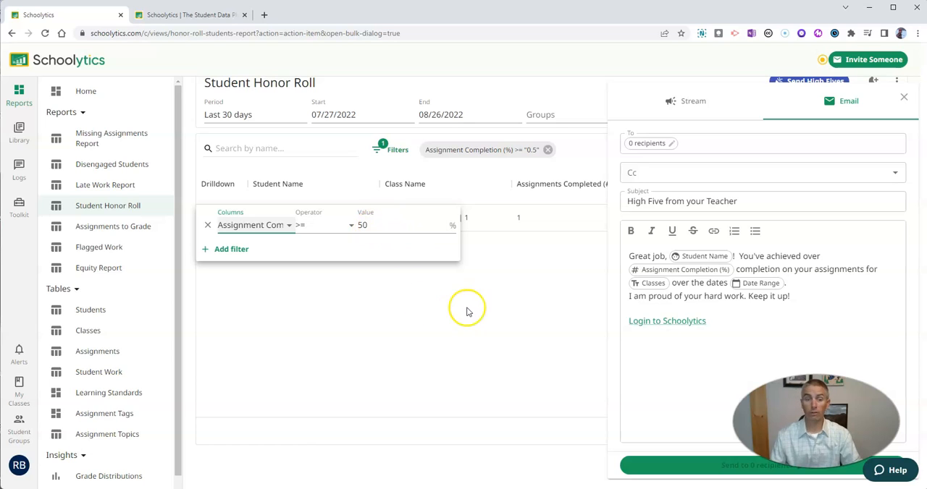
Dismiss the filter popup and Edit recipients notice, then make the High Five a Stream post
left_click(468, 312)
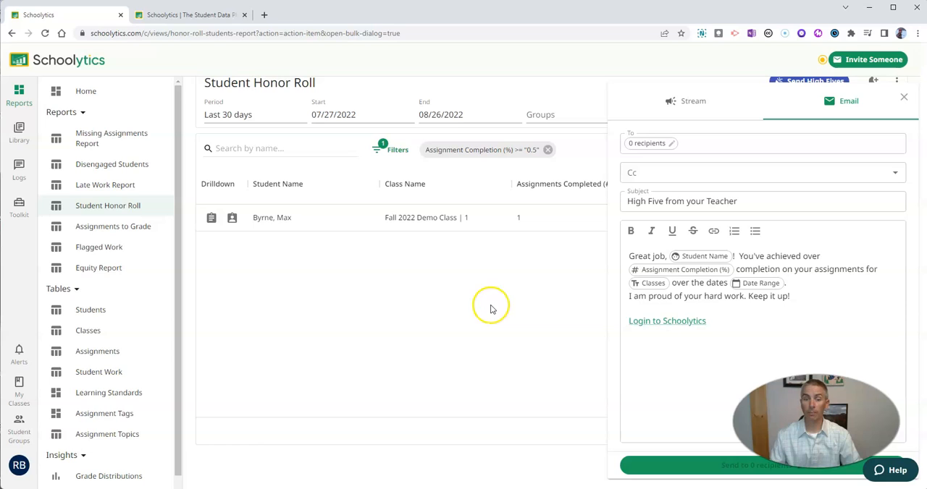
mouse_move(464, 327)
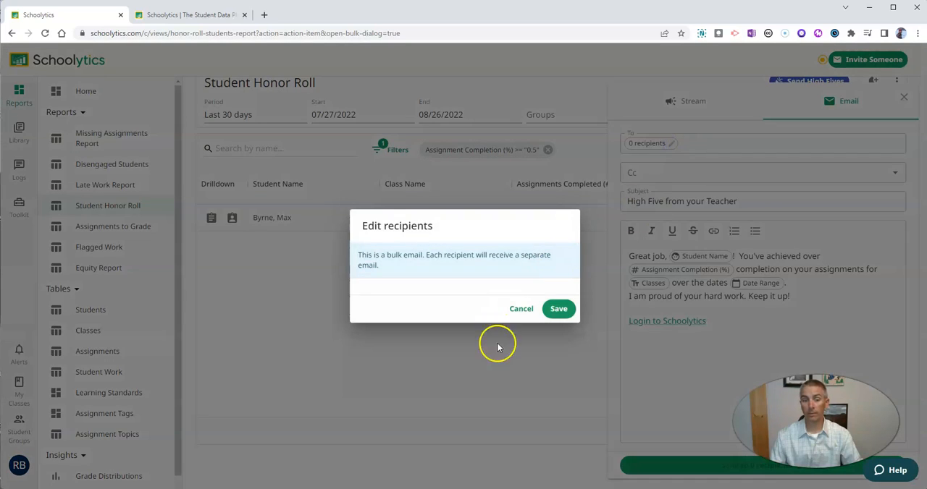
left_click(559, 309)
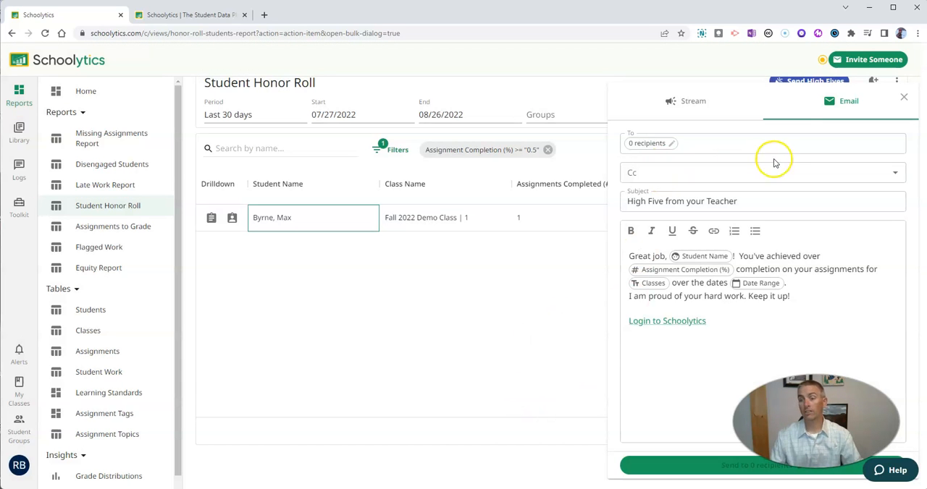
mouse_move(478, 260)
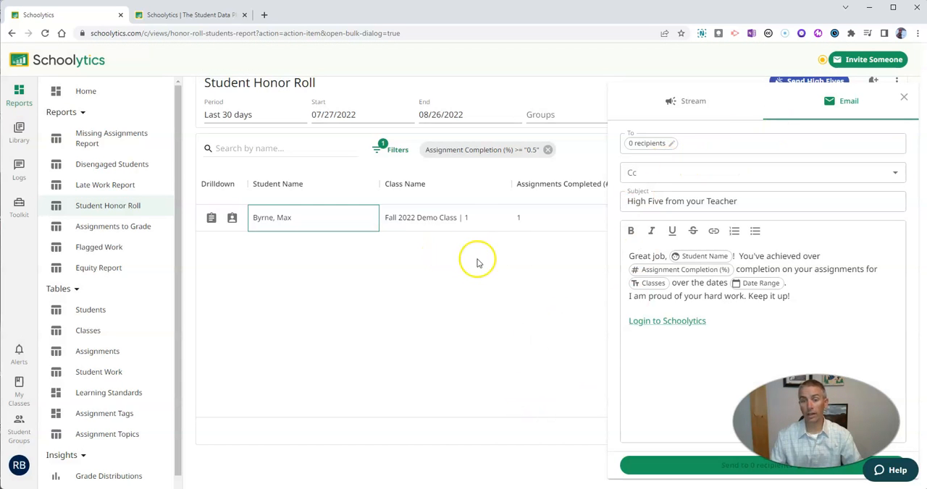
mouse_move(396, 258)
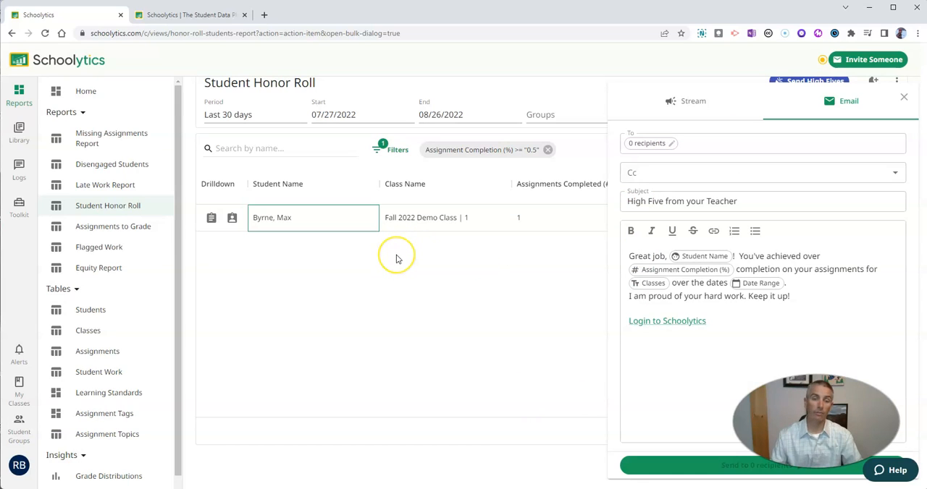
mouse_move(397, 276)
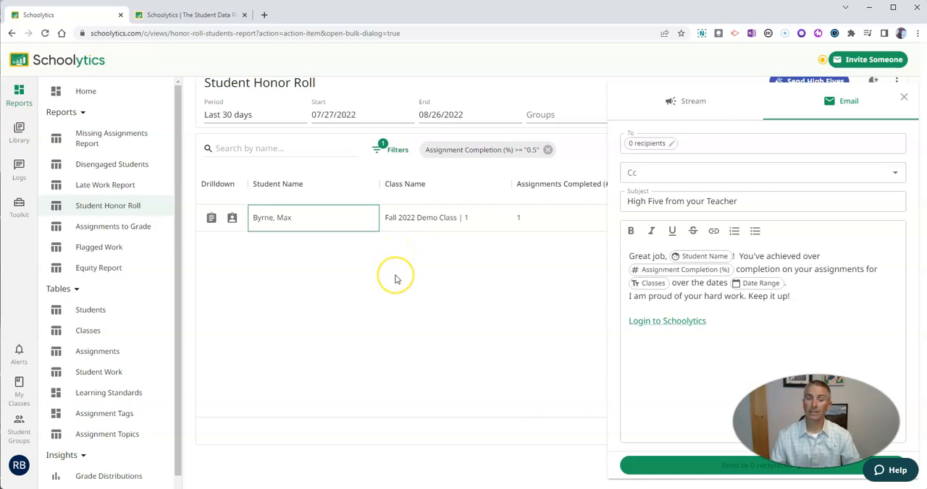
mouse_move(397, 278)
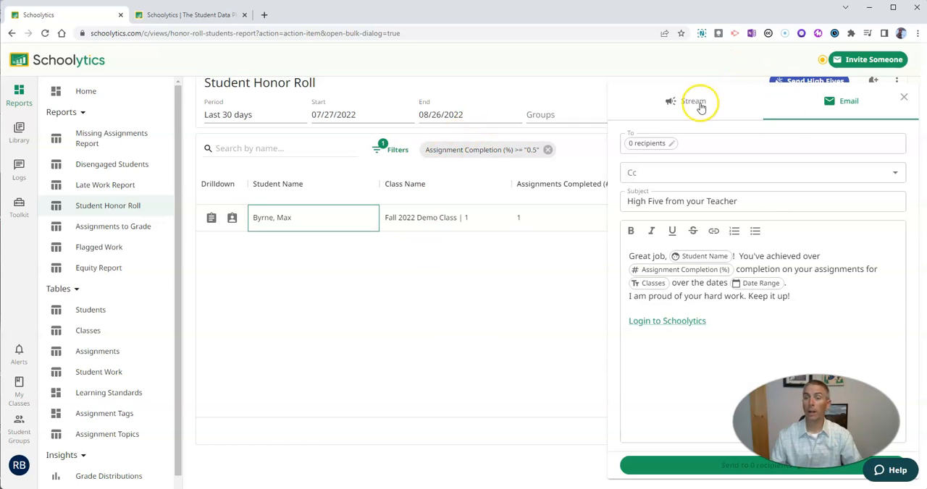
left_click(695, 101)
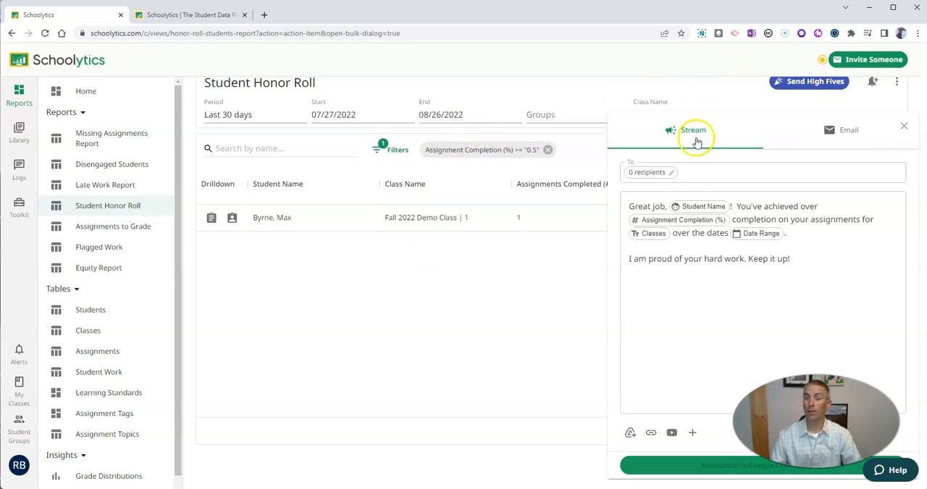